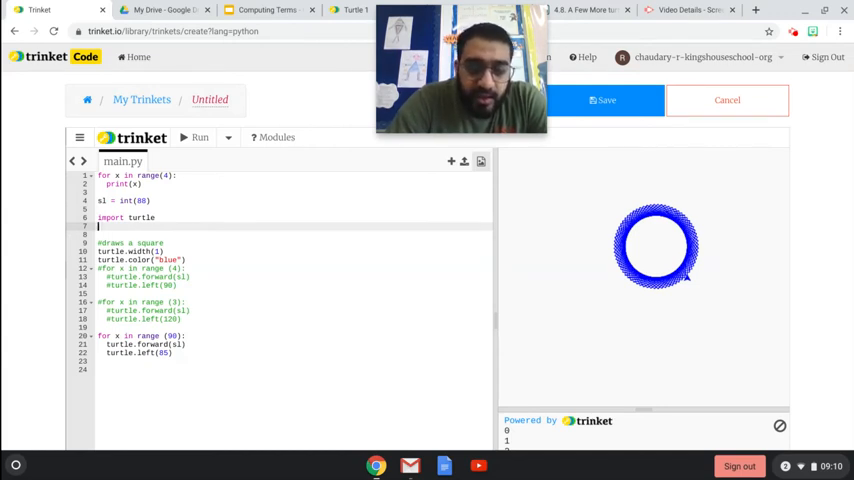
# Add turtle.speed(7) on the line below 'import turtle' in main.py.
pyautogui.write('turtle')
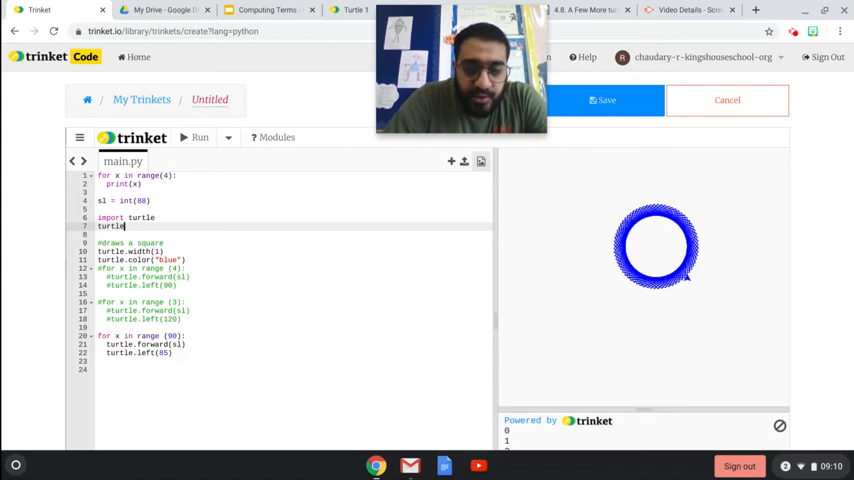
pyautogui.write('.speed')
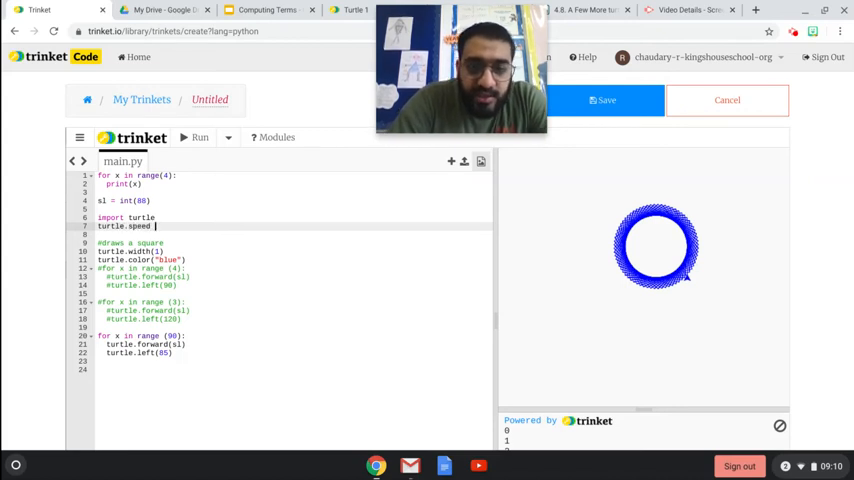
pyautogui.write('(')
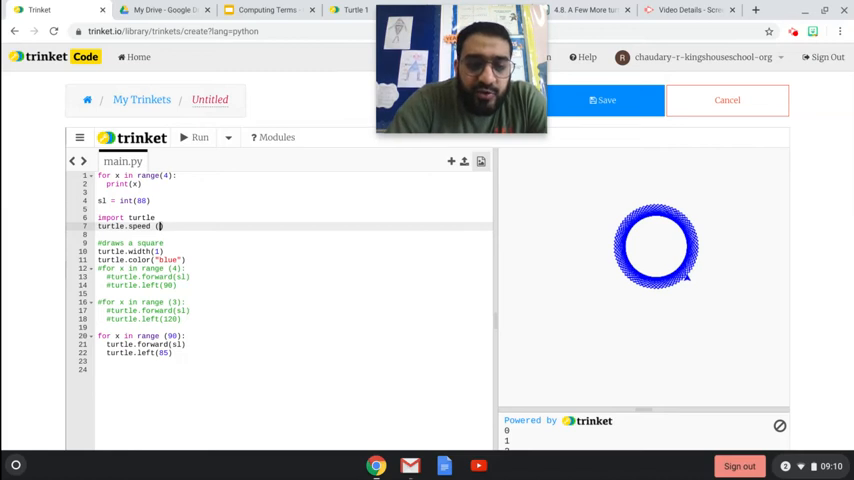
pyautogui.write('7')
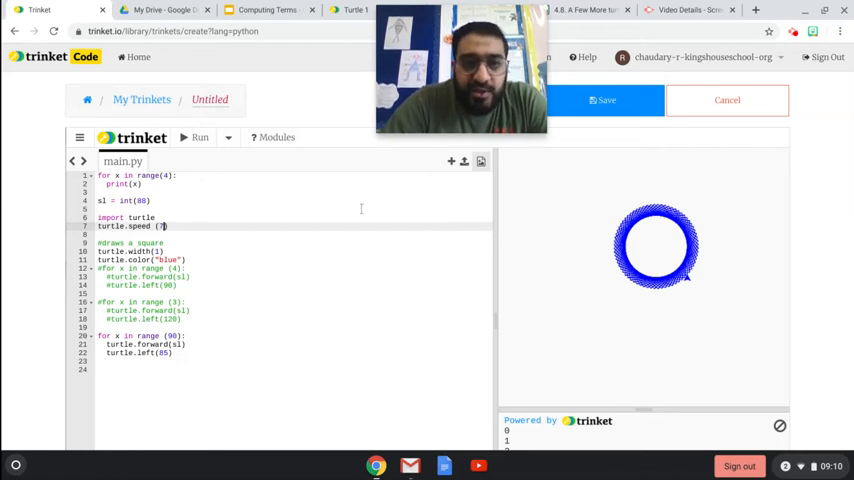
# Run the script so the turtle draws the overlapping blue pattern on the canvas.
pyautogui.click(196, 136)
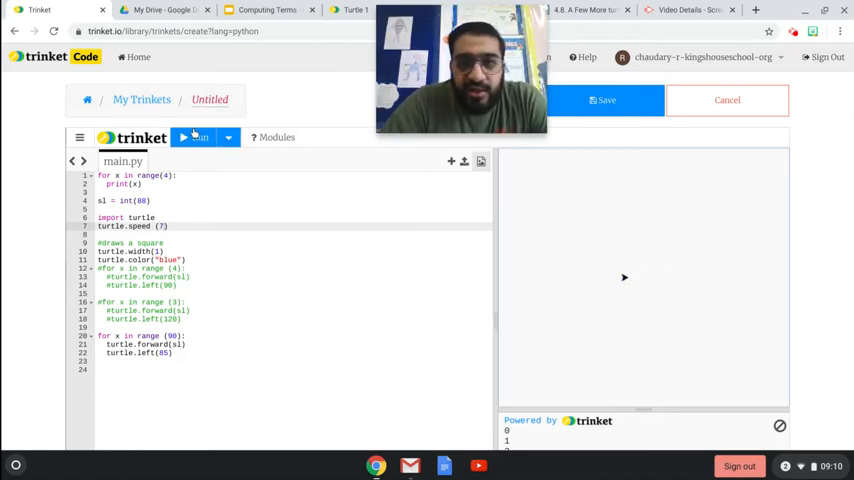
pyautogui.click(196, 136)
pyautogui.write('10')
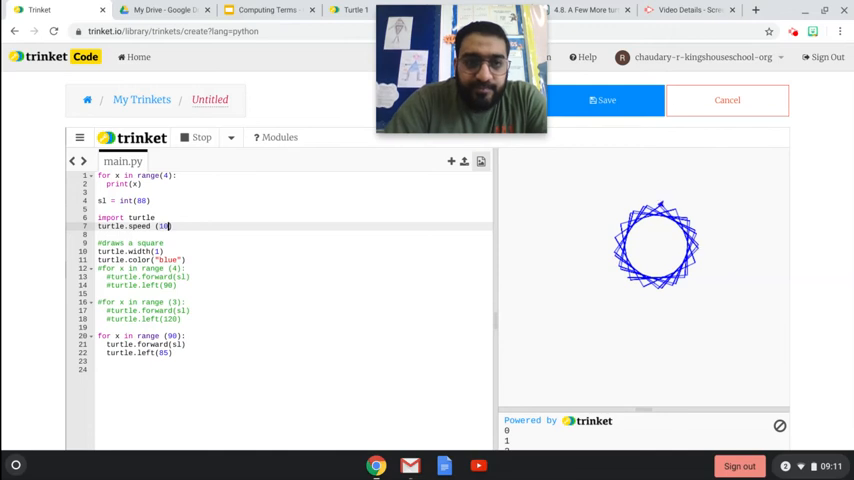
# Restart the script and let the turtle finish drawing the dense blue ring.
pyautogui.click(198, 136)
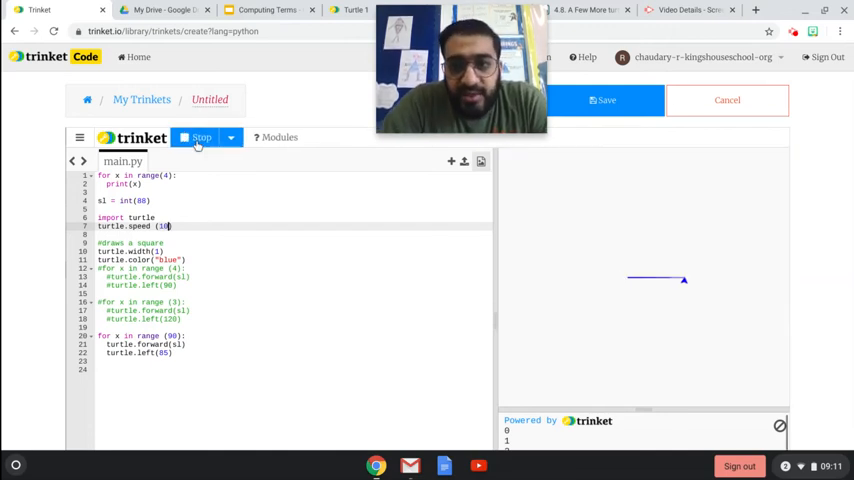
pyautogui.click(200, 136)
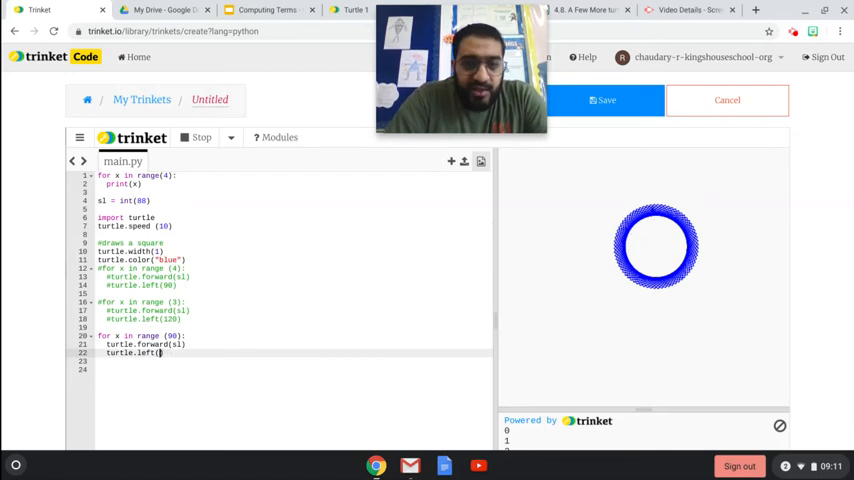
# Change the final loop's turtle.left angle to 181 and rerun to draw the bow-tie shape.
pyautogui.write('181')
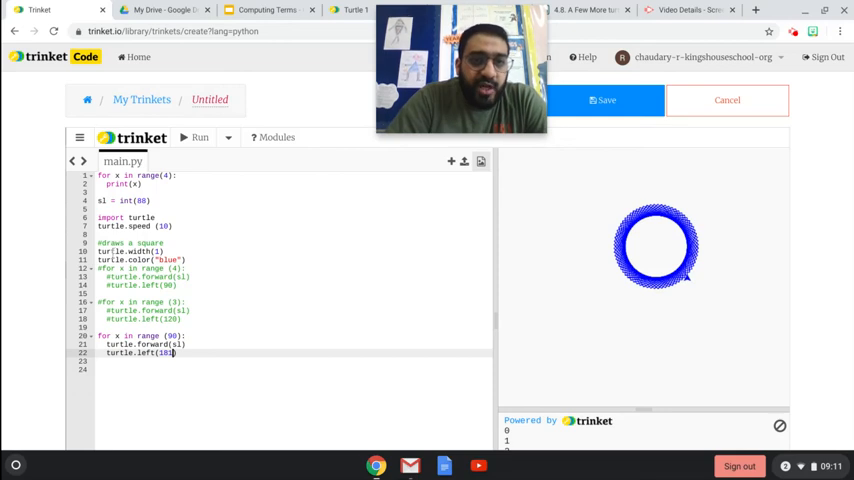
pyautogui.click(196, 136)
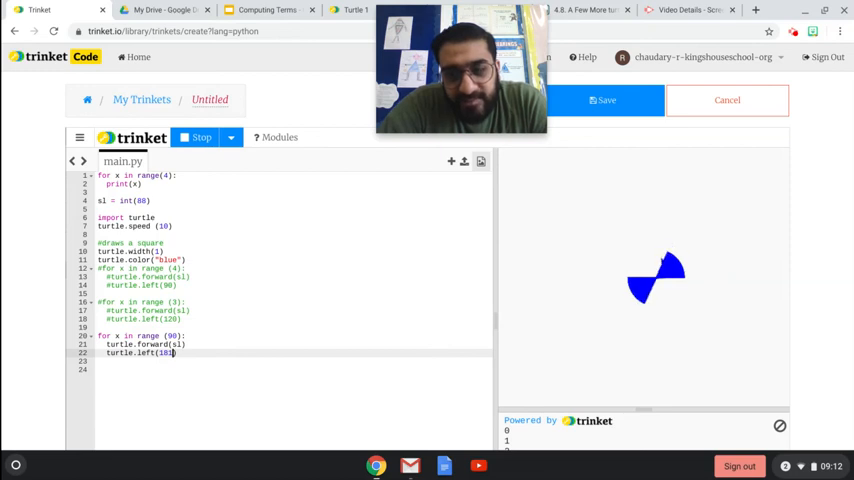
pyautogui.write('1')
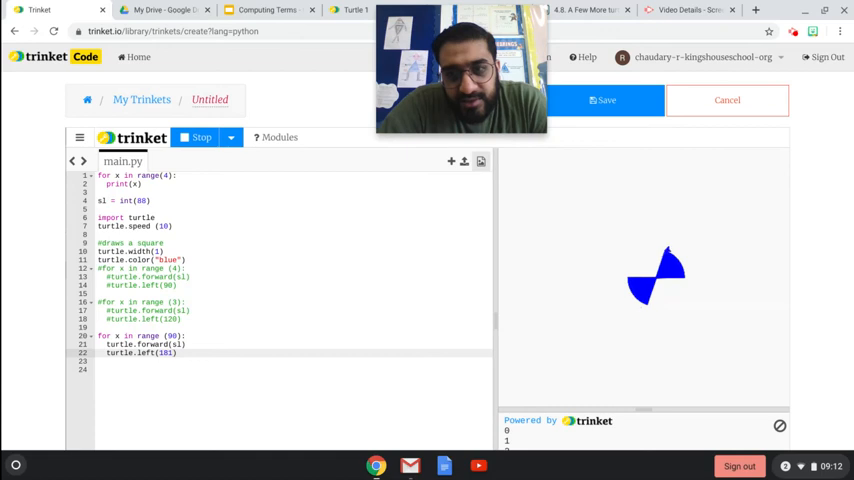